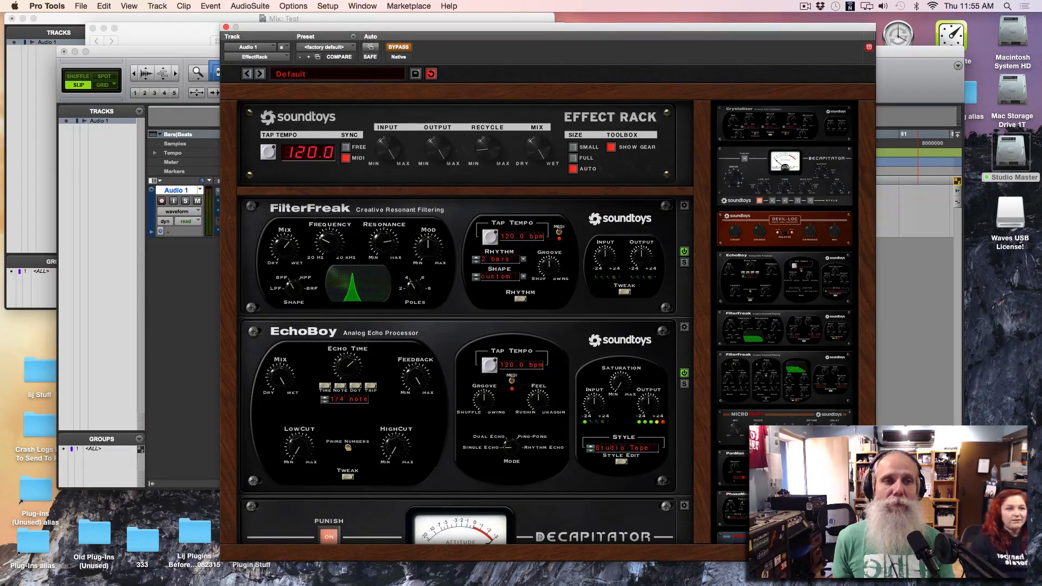
Step: Switch off the FilterFreak, EchoBoy and Decapitator modules with the rack's master power switch
scroll("down", 3)
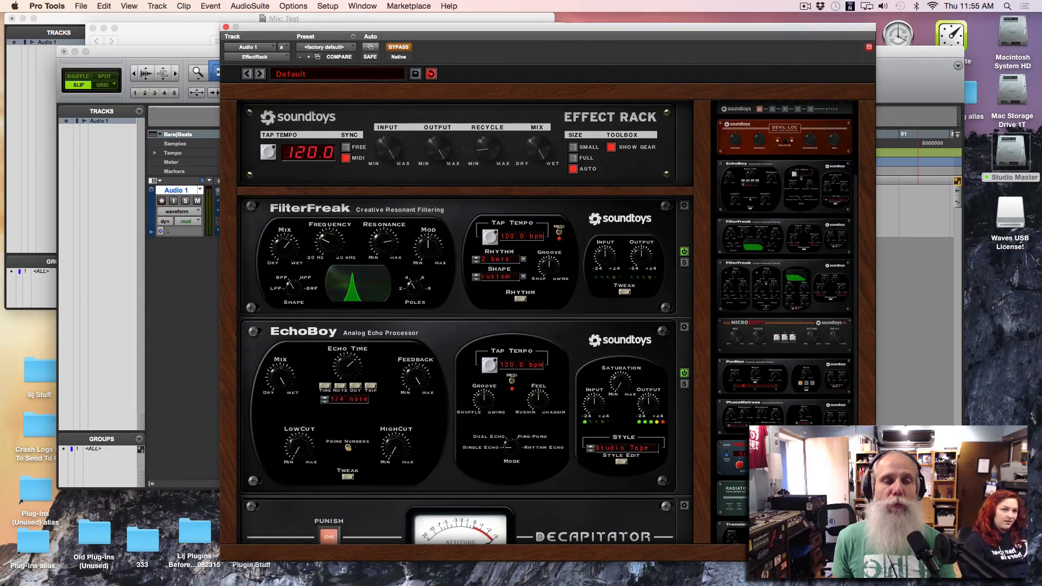
scroll("down", 3)
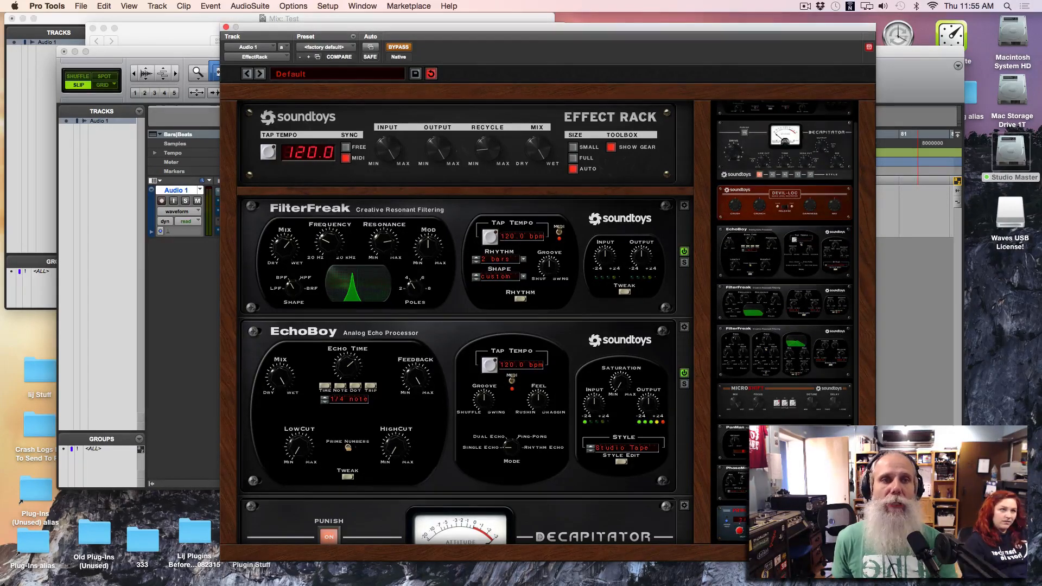
scroll("down", 3)
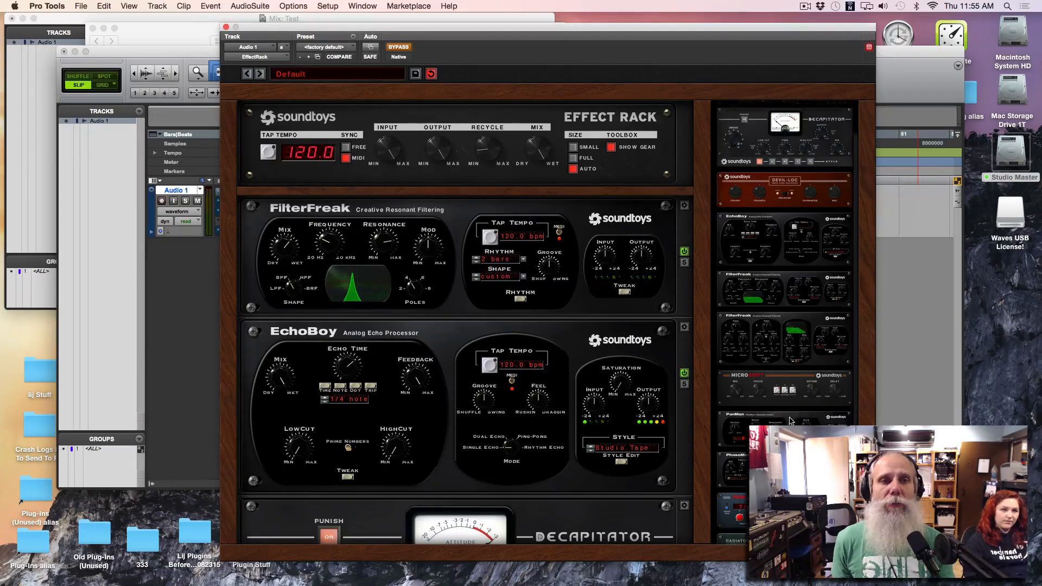
scroll("down", 3)
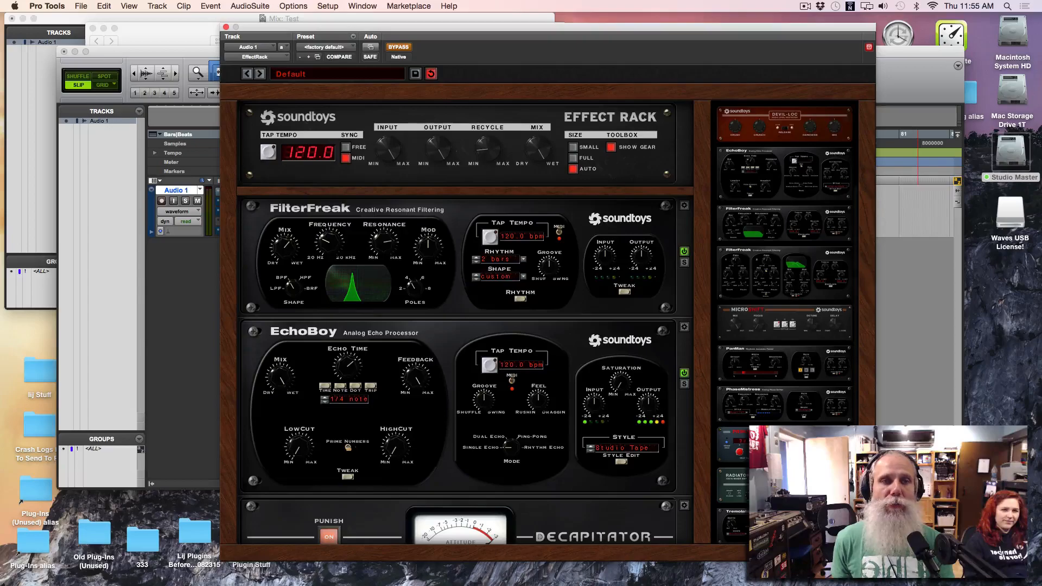
mouse_move(790, 120)
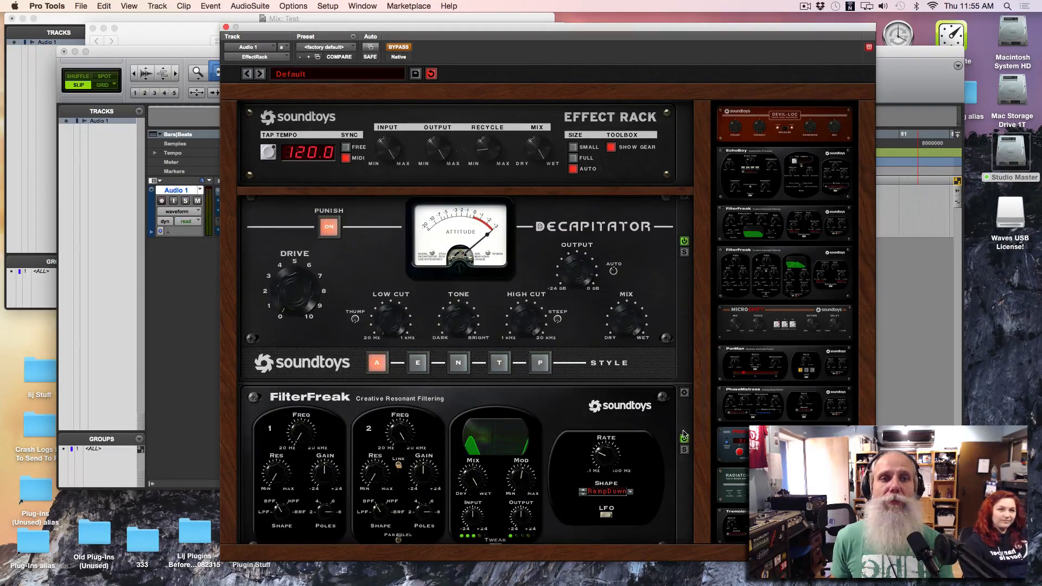
left_click(684, 241)
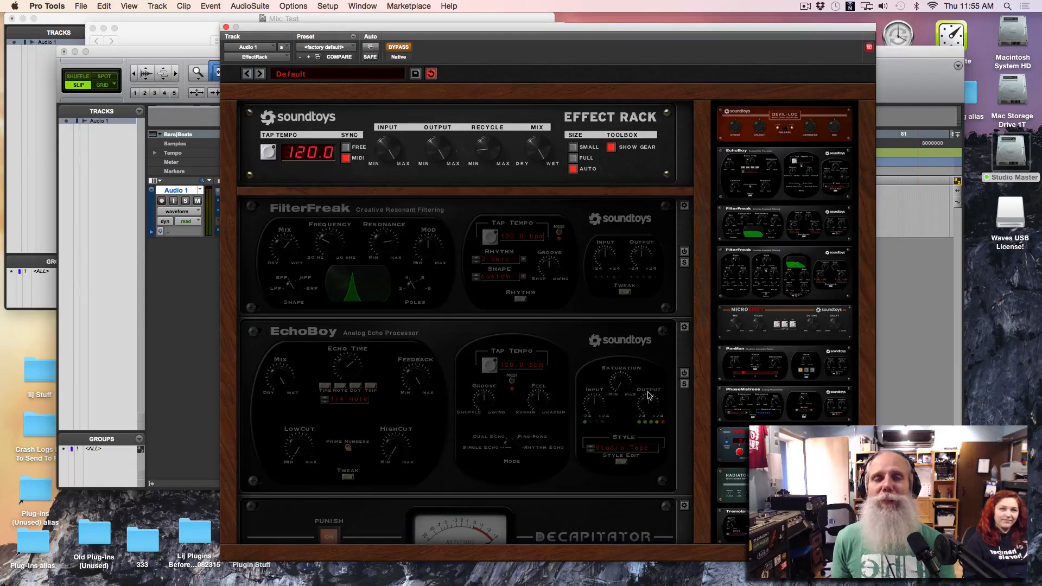
mouse_move(535, 214)
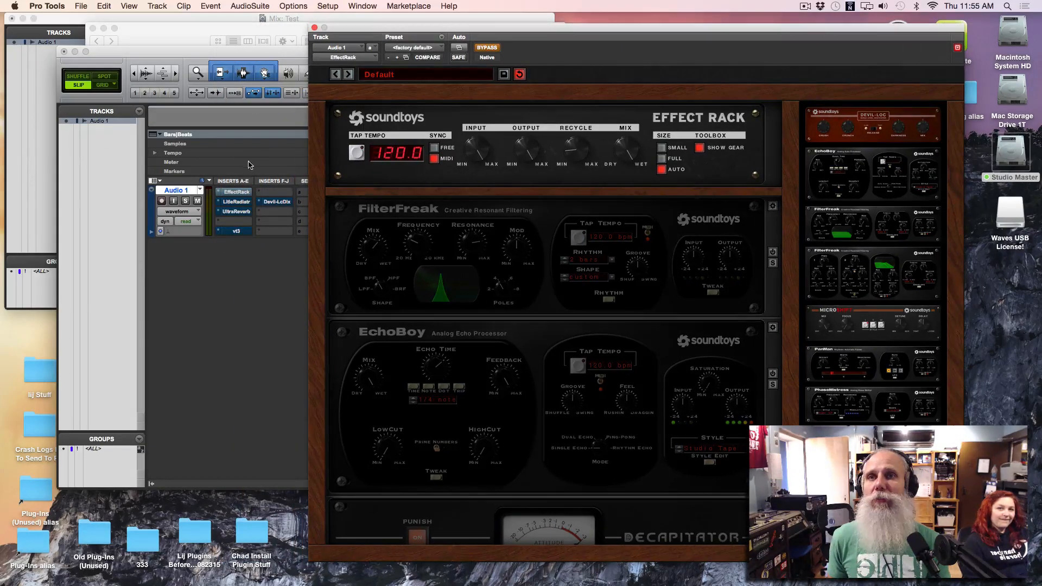
Step: Re-enable the FilterFreak module alone, leaving EchoBoy and Decapitator bypassed
left_click(486, 46)
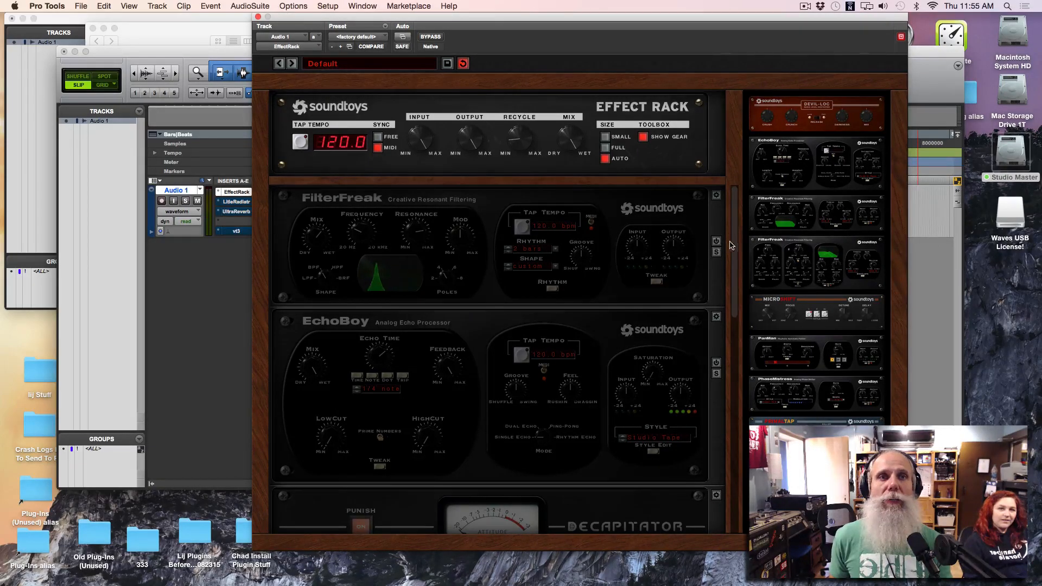
left_click(716, 241)
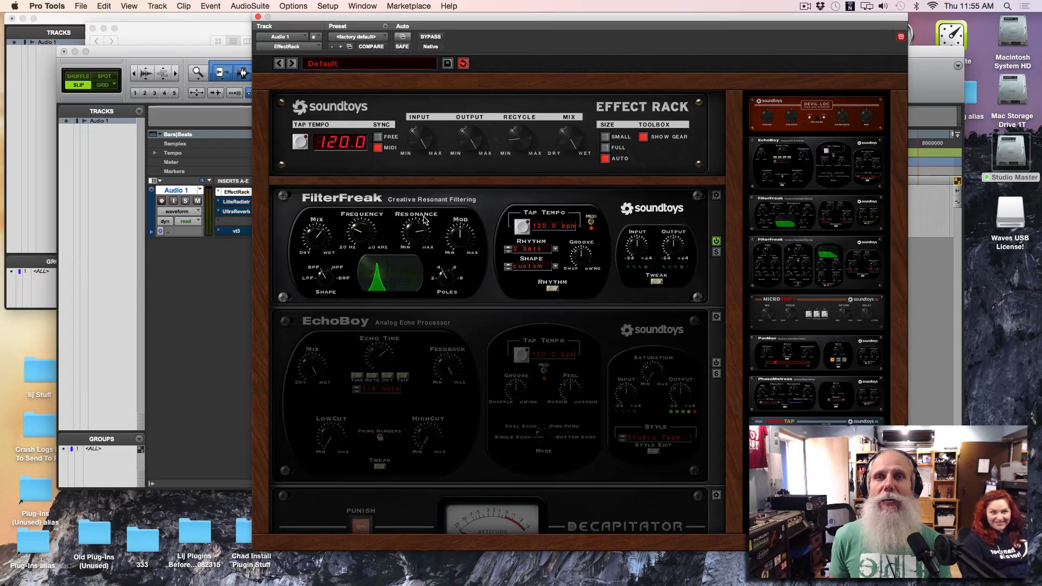
mouse_move(491, 428)
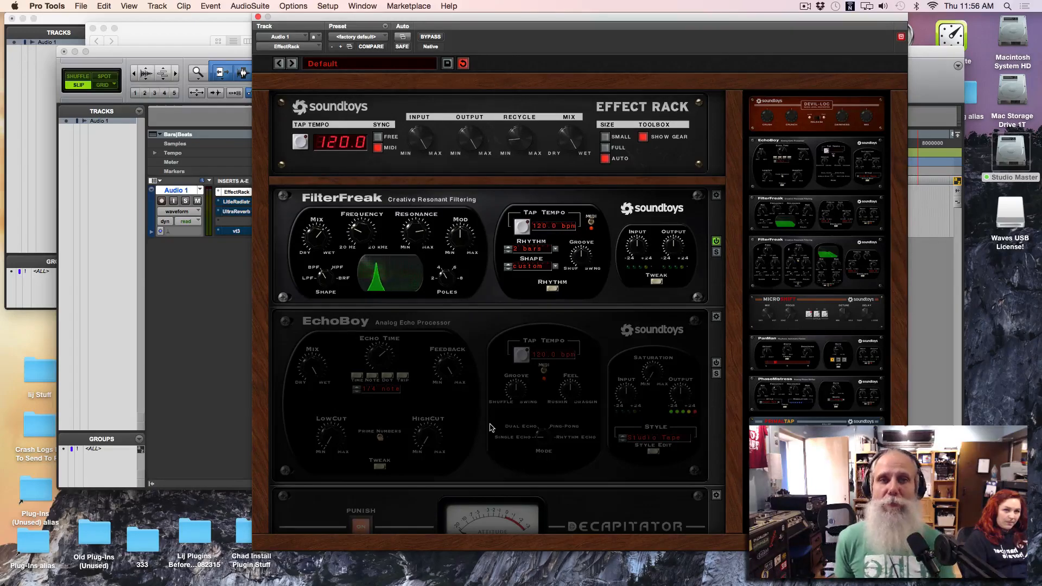
mouse_move(389, 219)
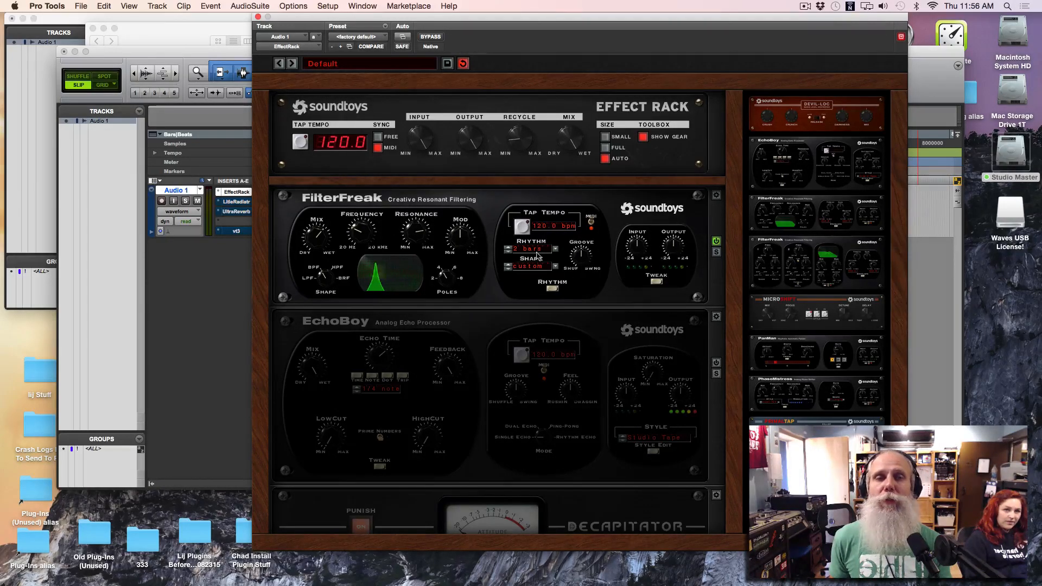
scroll("down", 3)
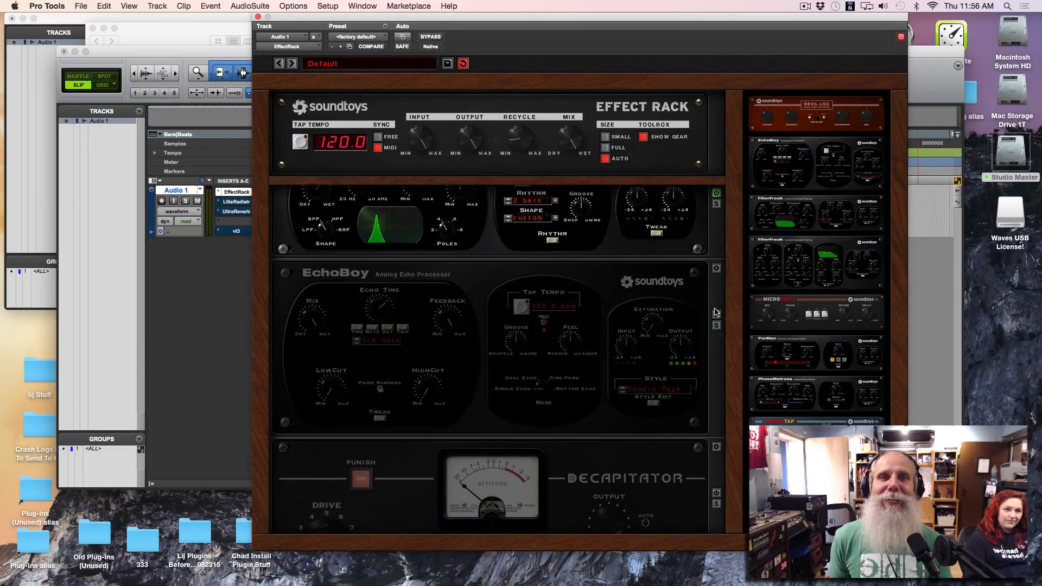
mouse_move(345, 312)
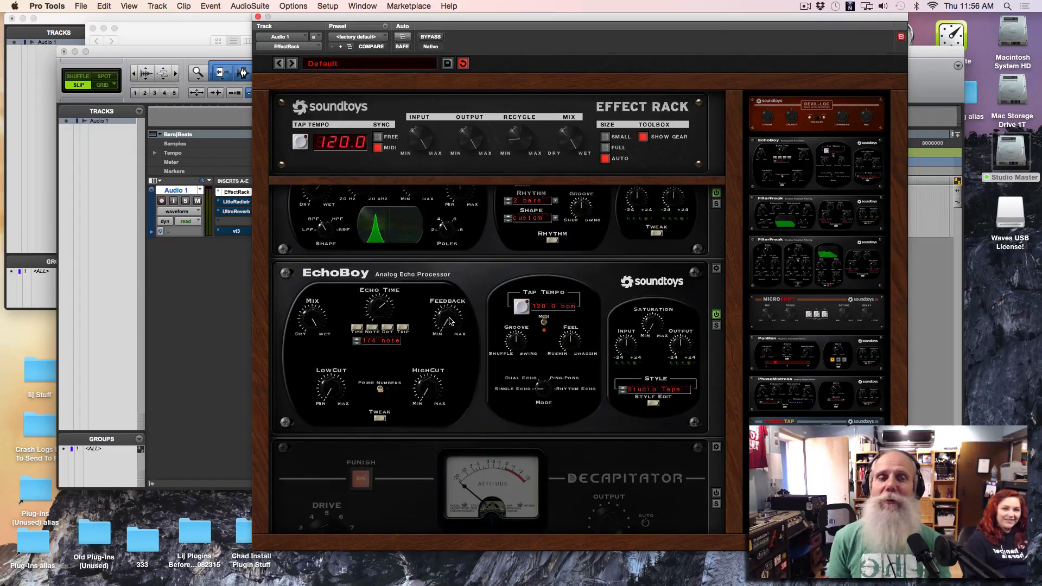
mouse_move(452, 300)
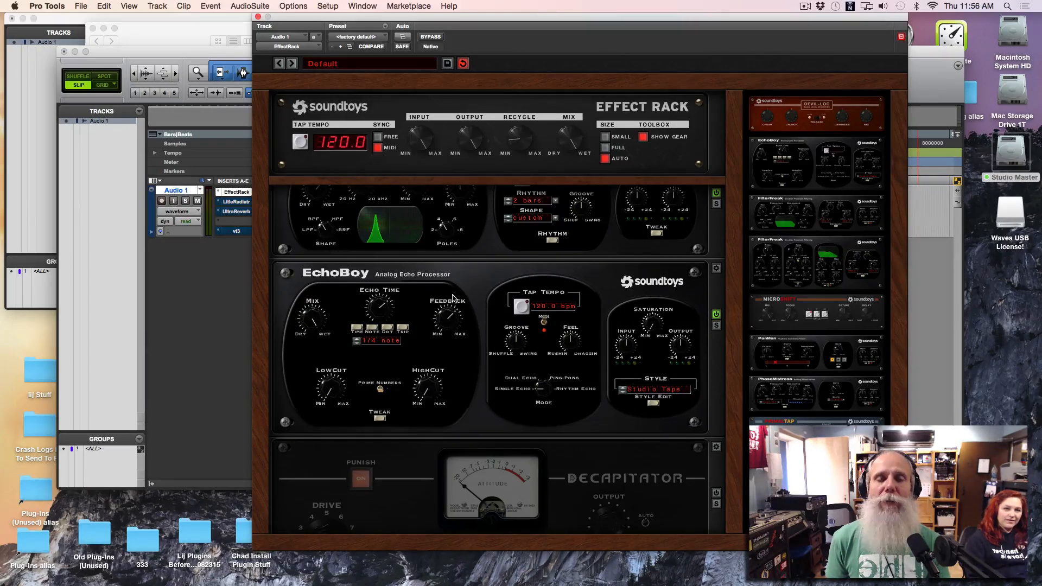
mouse_move(456, 288)
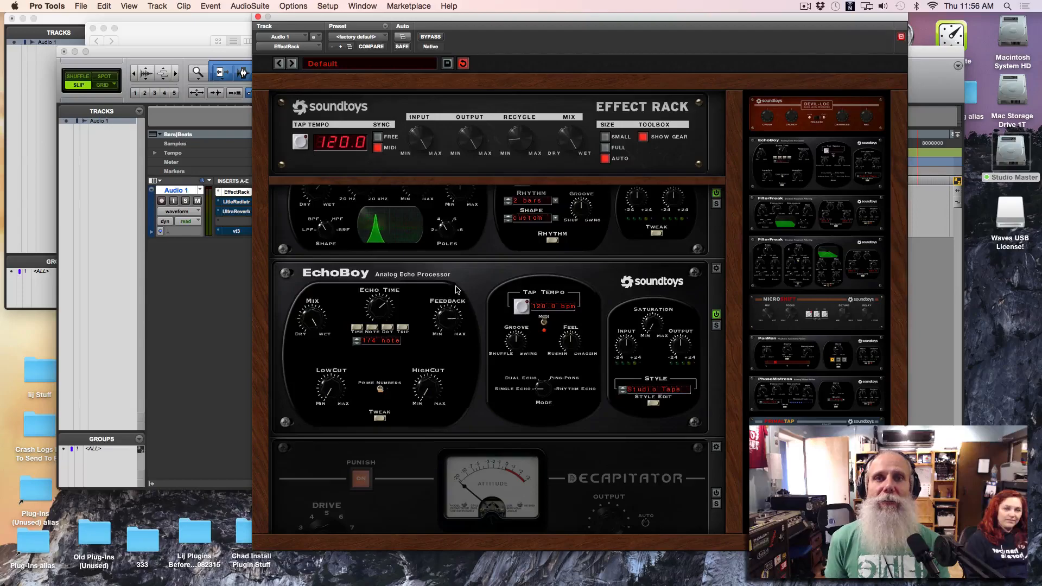
mouse_move(449, 321)
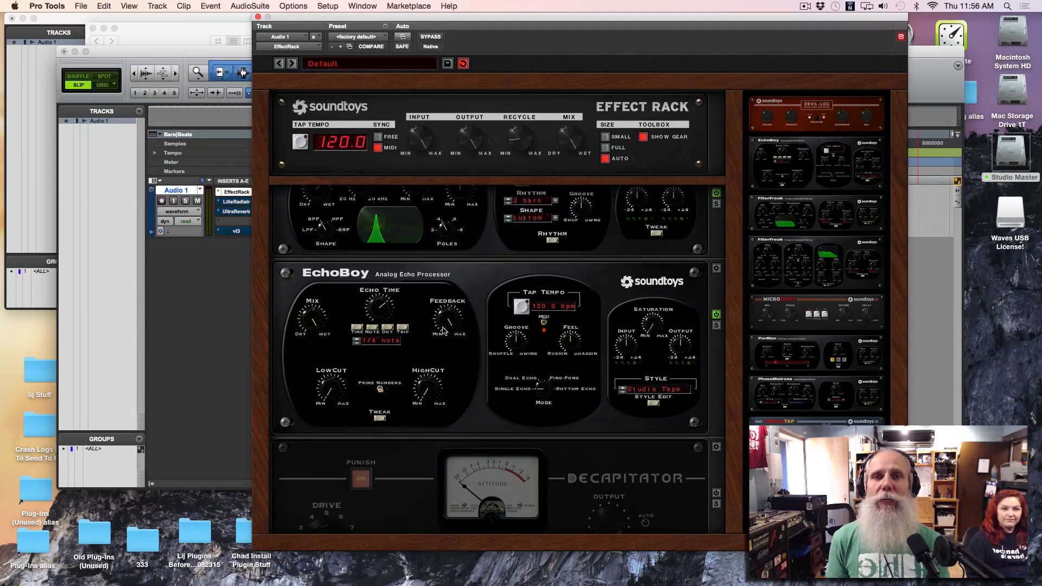
mouse_move(446, 382)
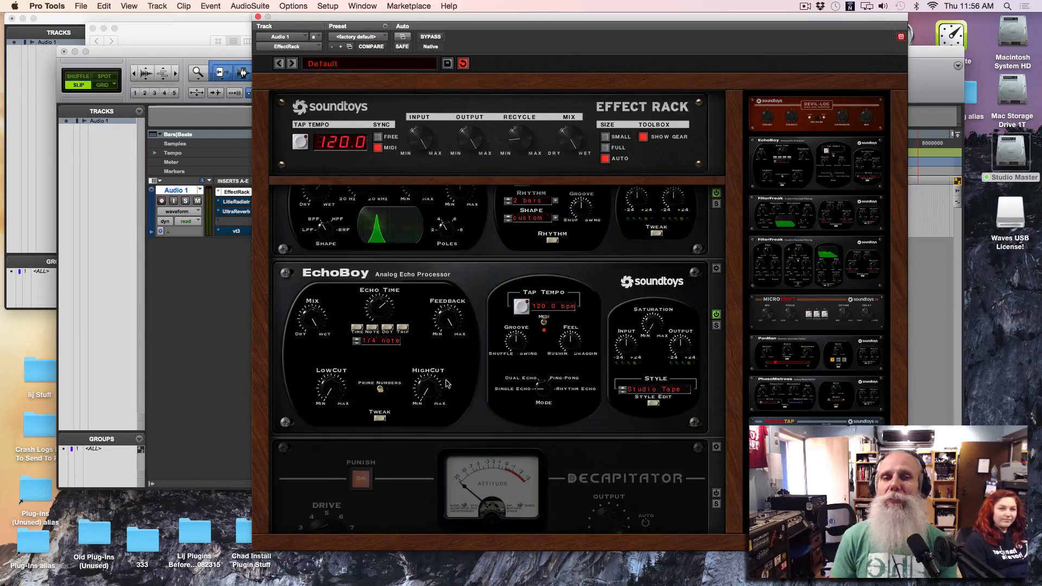
mouse_move(481, 313)
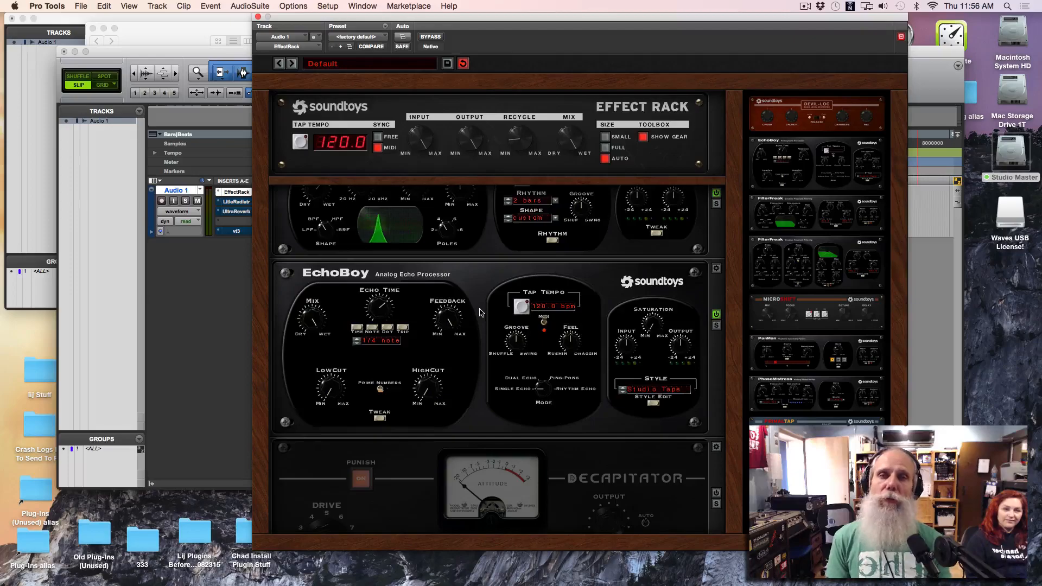
Step: Scroll up the Effect Rack to reach the EchoBoy module
scroll("up", 3)
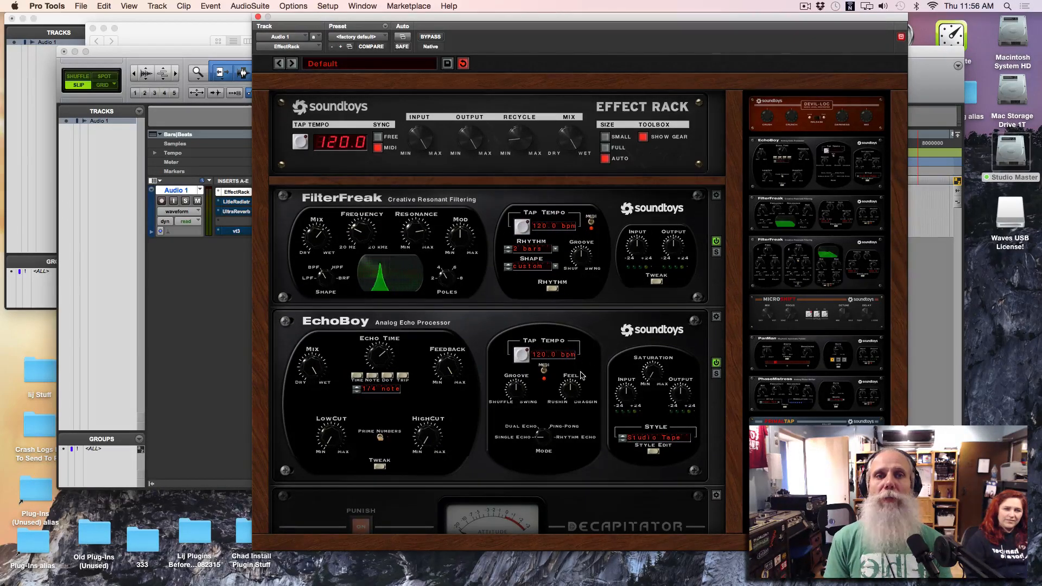
mouse_move(554, 350)
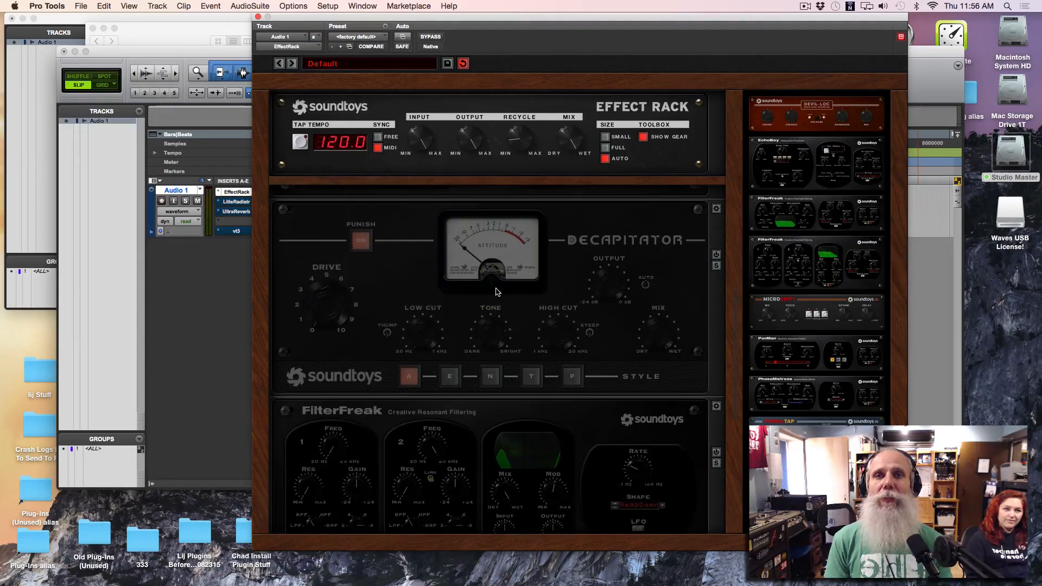
Step: Re-enable the Decapitator distortion module in the rack chain
left_click(715, 255)
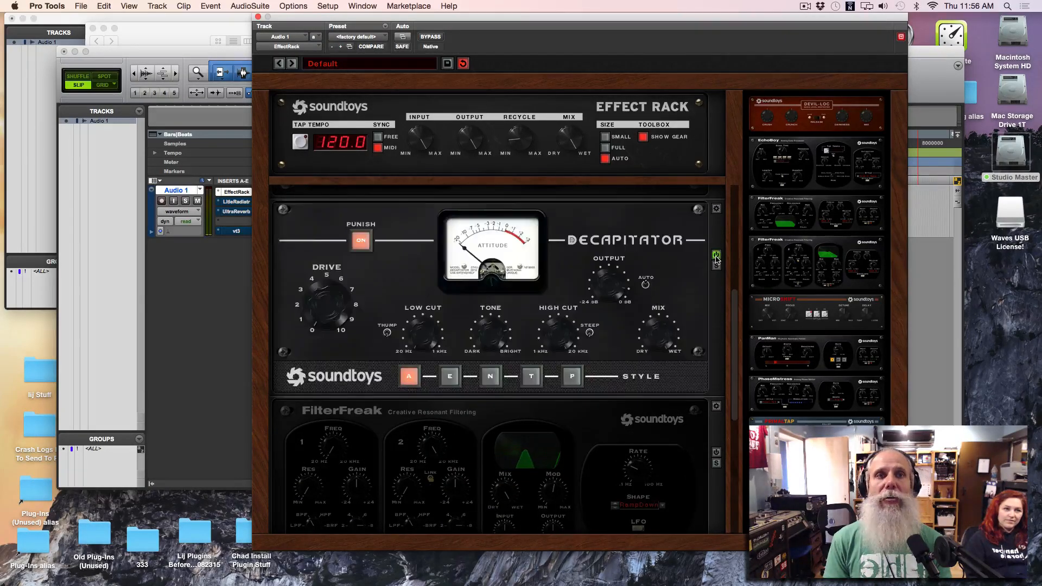
scroll("down", 3)
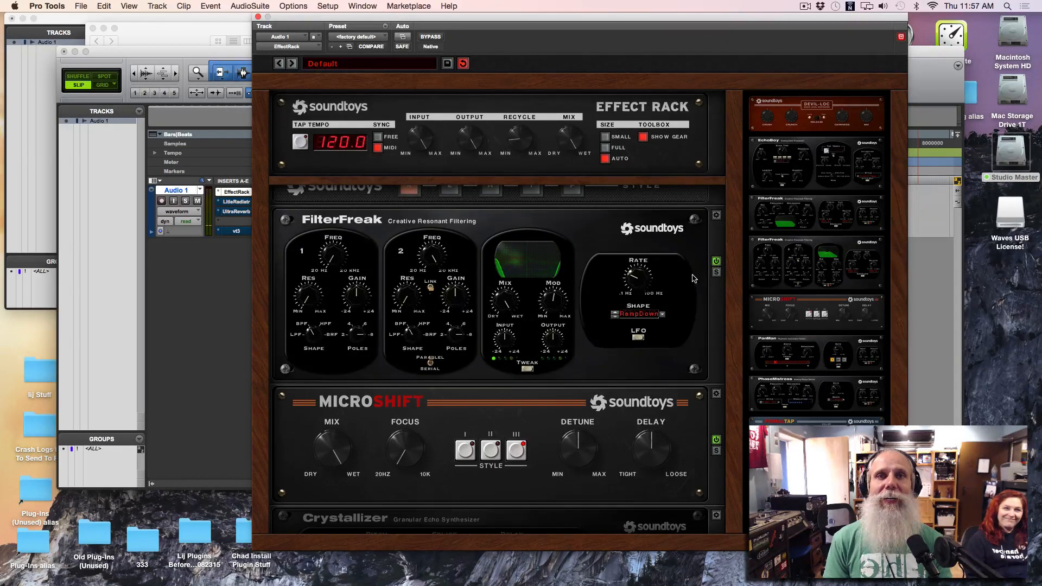
scroll("down", 3)
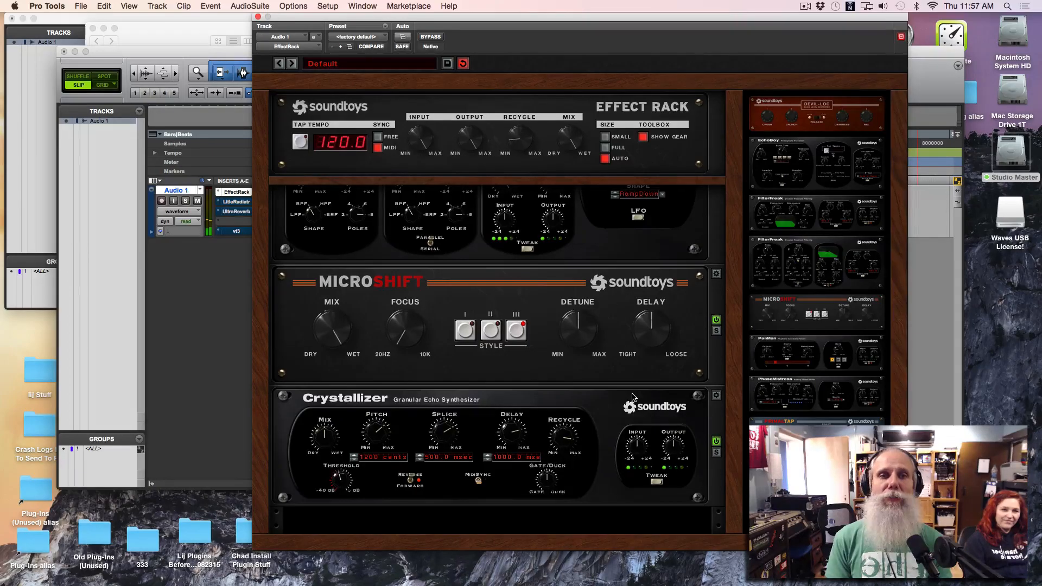
scroll("down", 3)
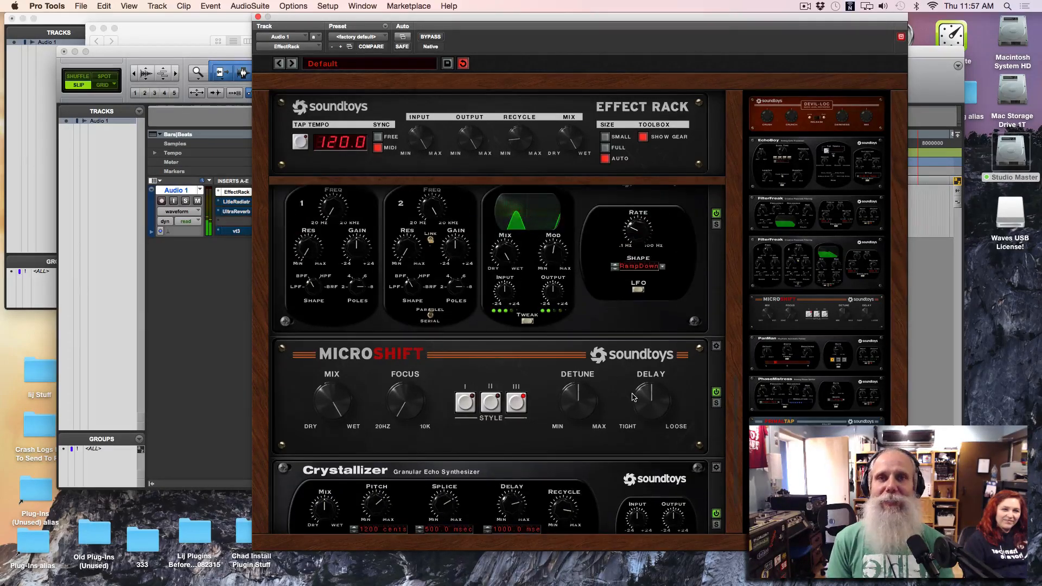
scroll("down", 3)
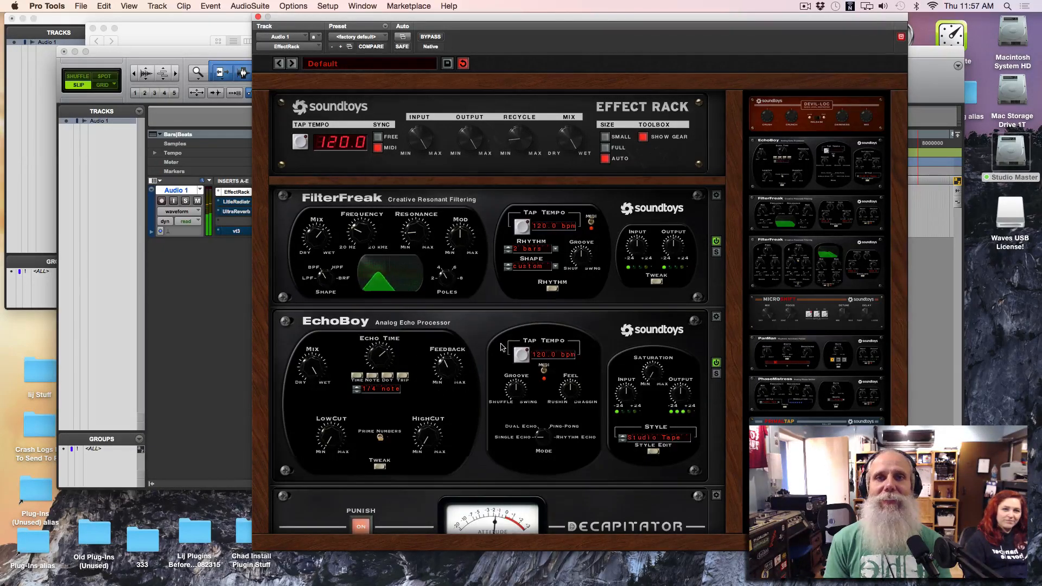
scroll("down", 3)
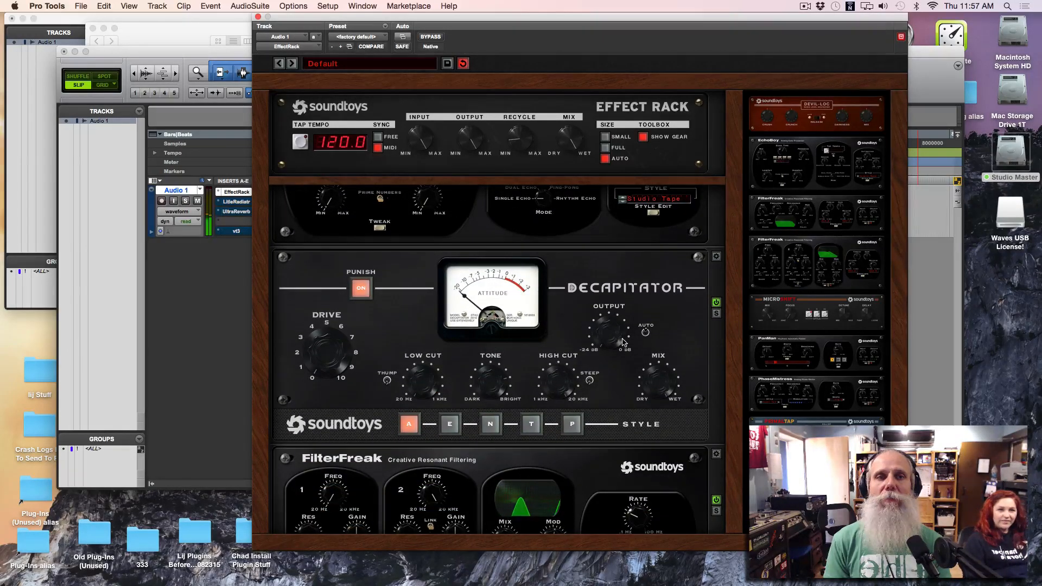
mouse_move(605, 335)
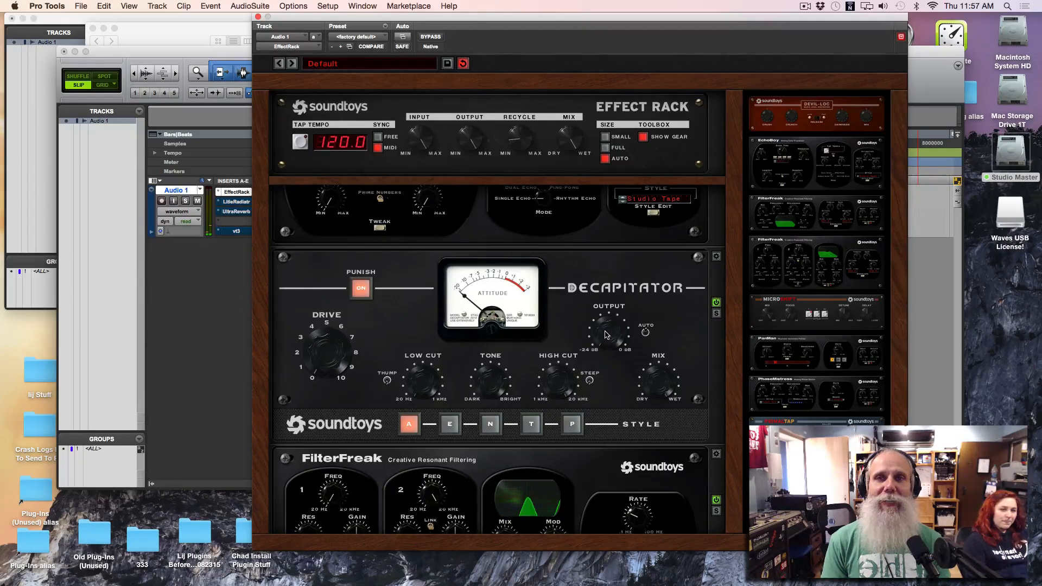
mouse_move(608, 321)
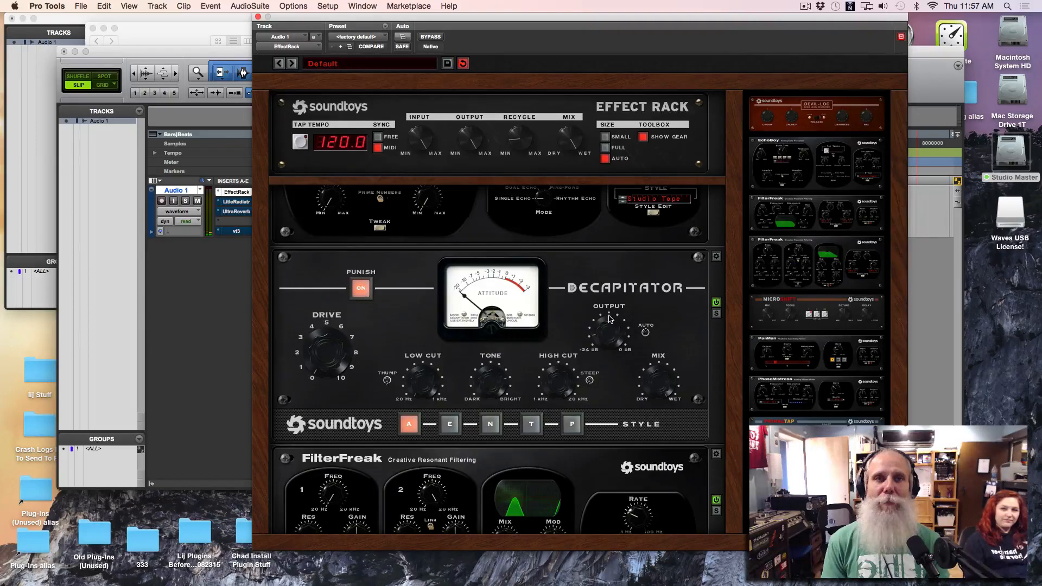
mouse_move(618, 277)
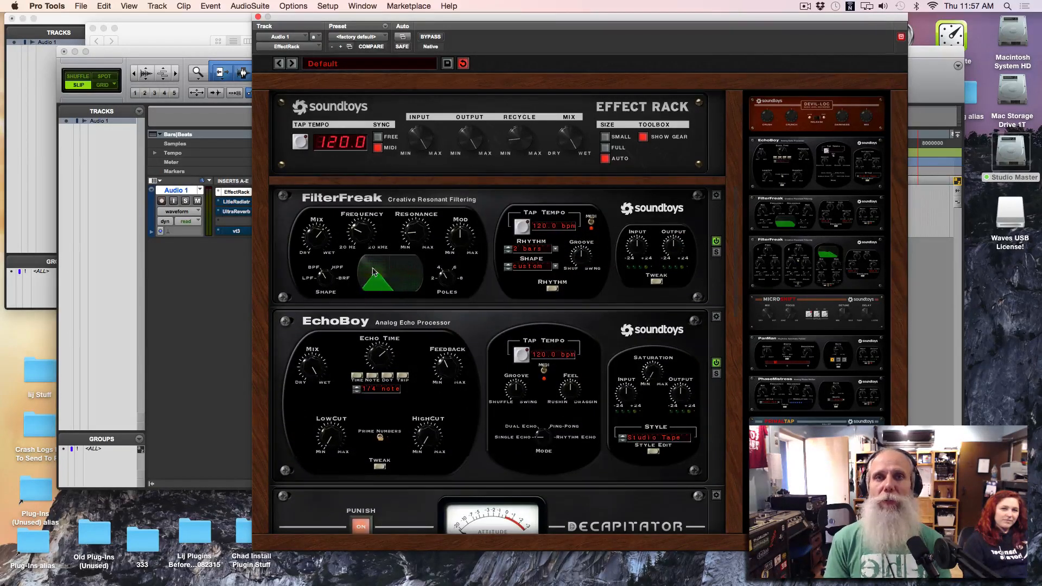
mouse_move(413, 230)
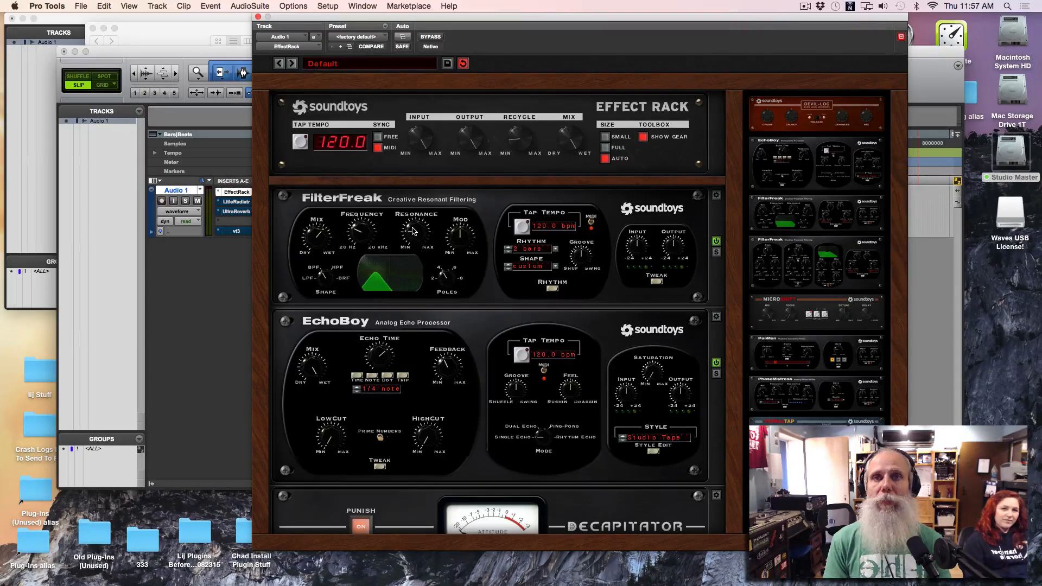
mouse_move(418, 203)
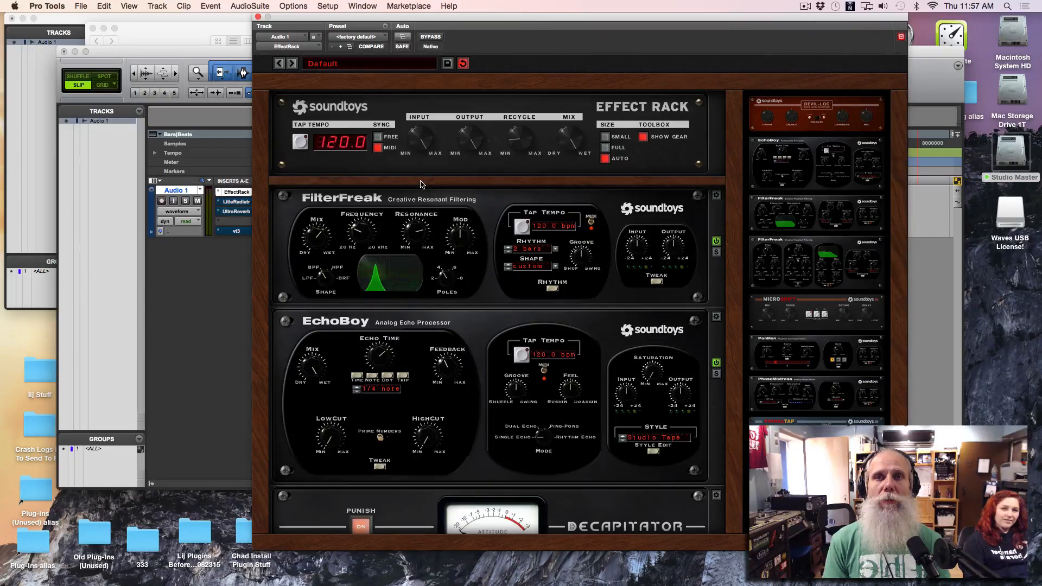
mouse_move(470, 226)
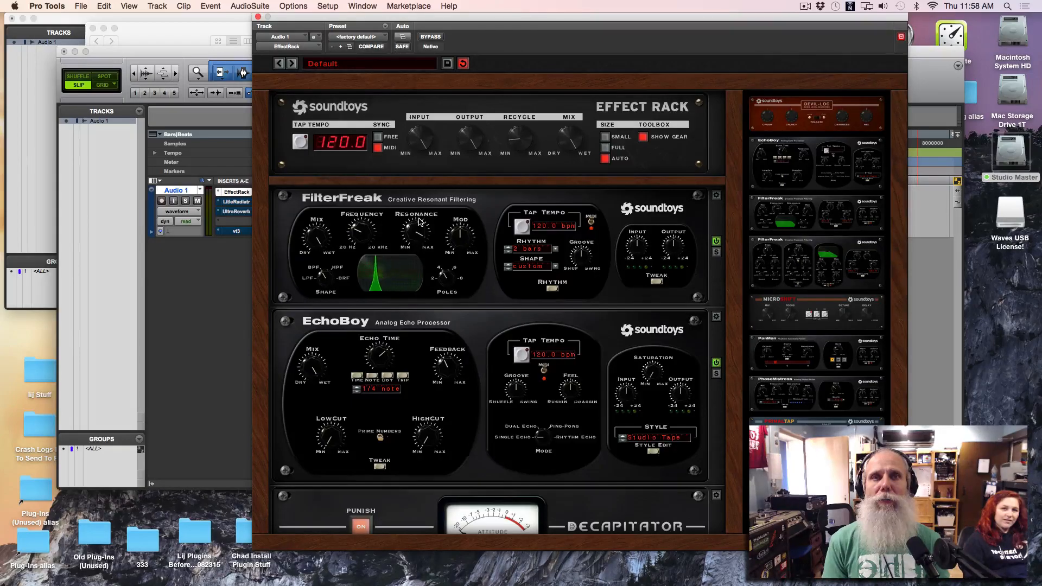
mouse_move(527, 106)
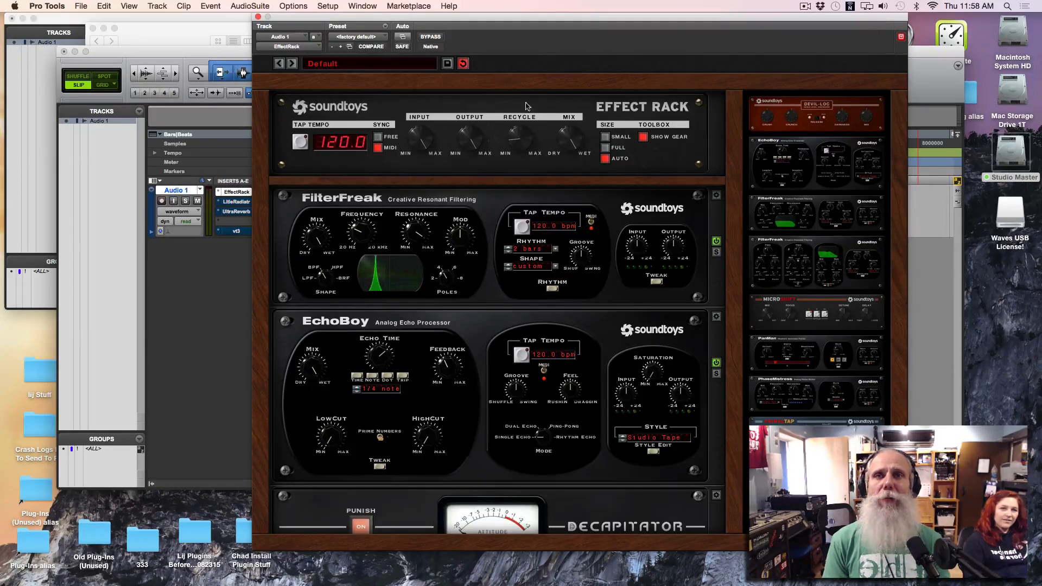
mouse_move(477, 146)
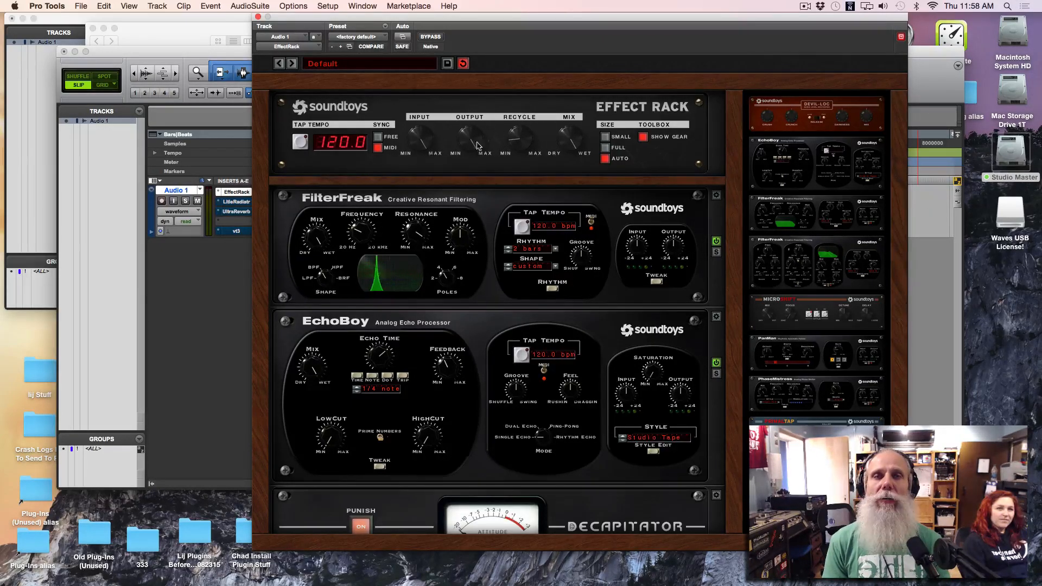
mouse_move(516, 138)
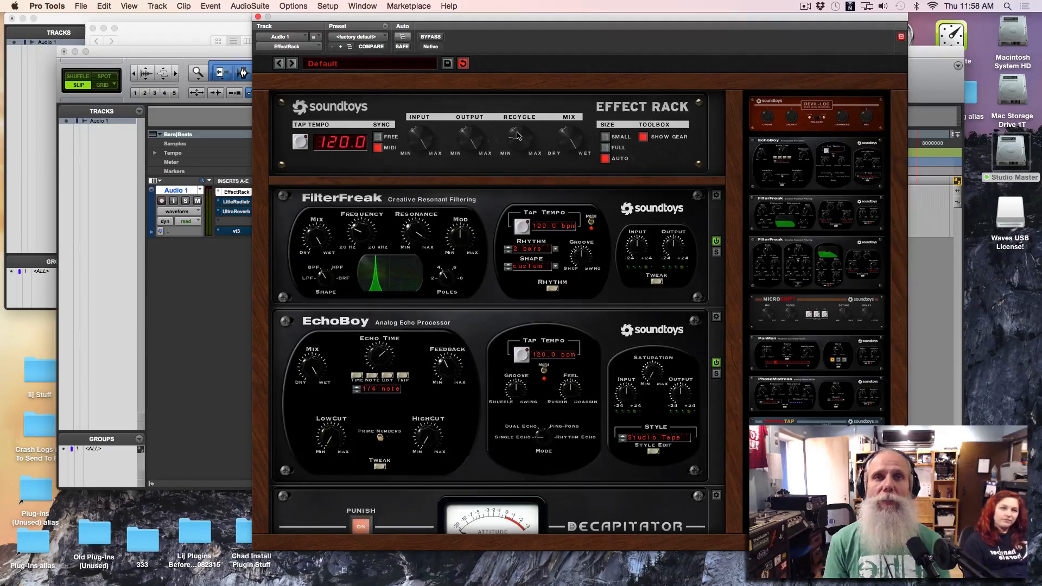
mouse_move(374, 304)
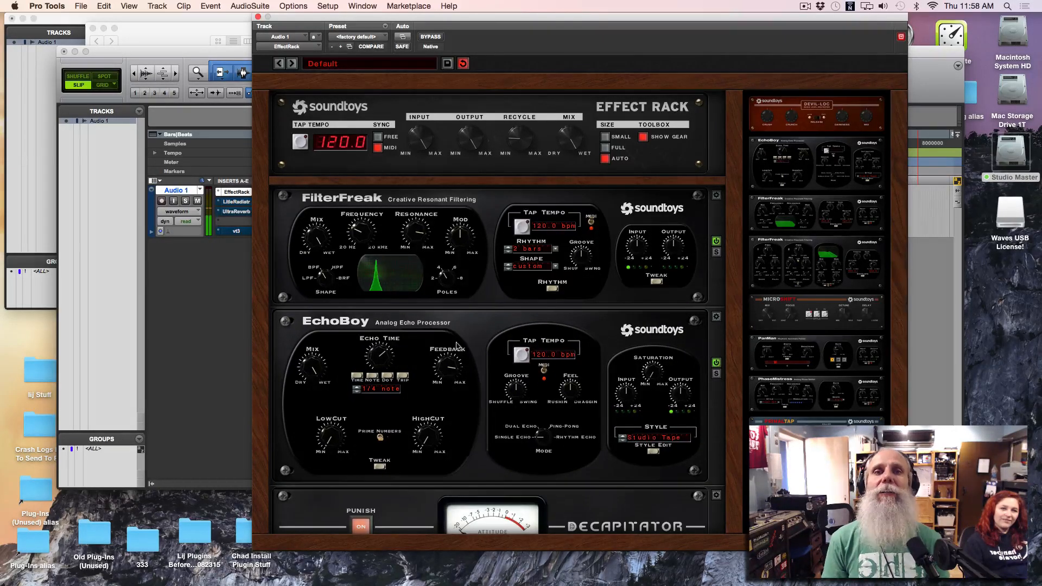
mouse_move(449, 376)
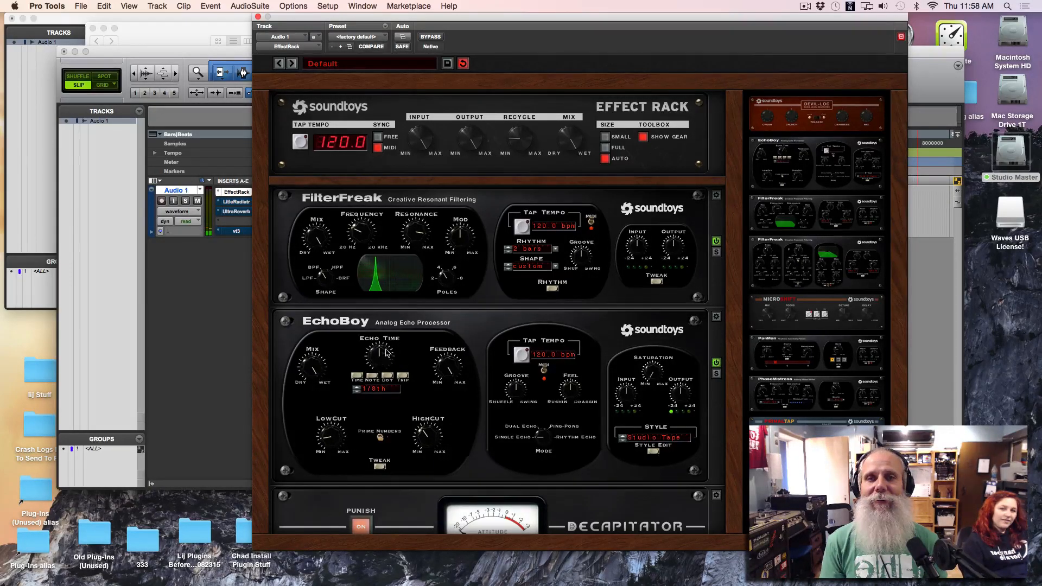
Step: Bypass the Crystallizer module at the bottom of the rack, keeping MicroShift active
scroll("down", 3)
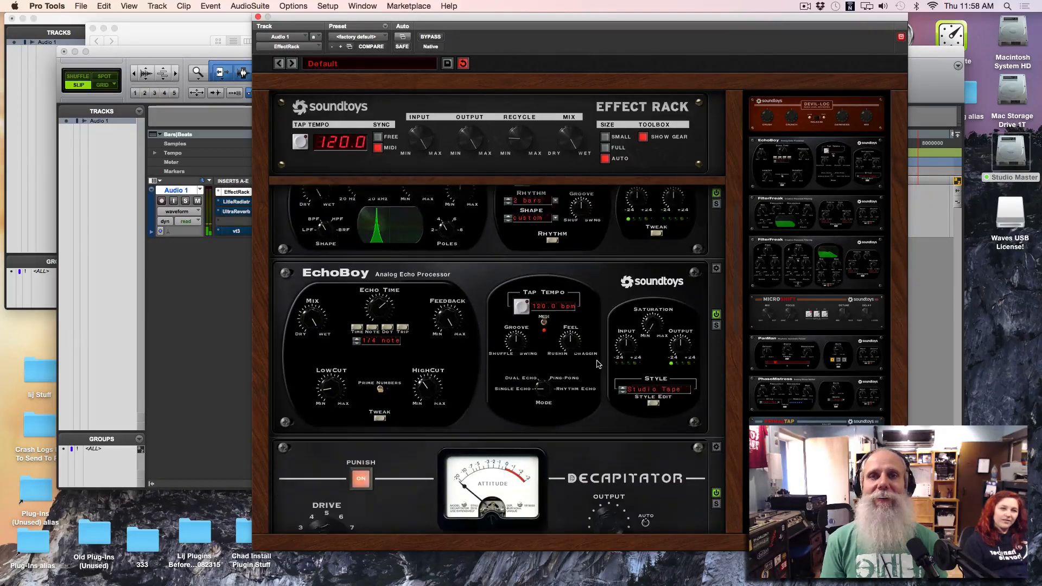
scroll("down", 3)
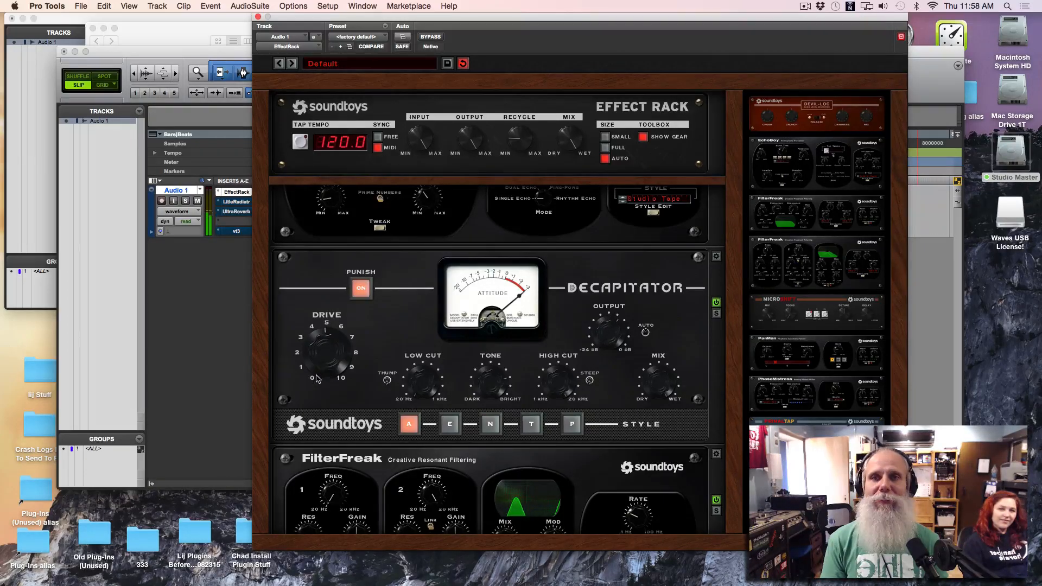
scroll("down", 3)
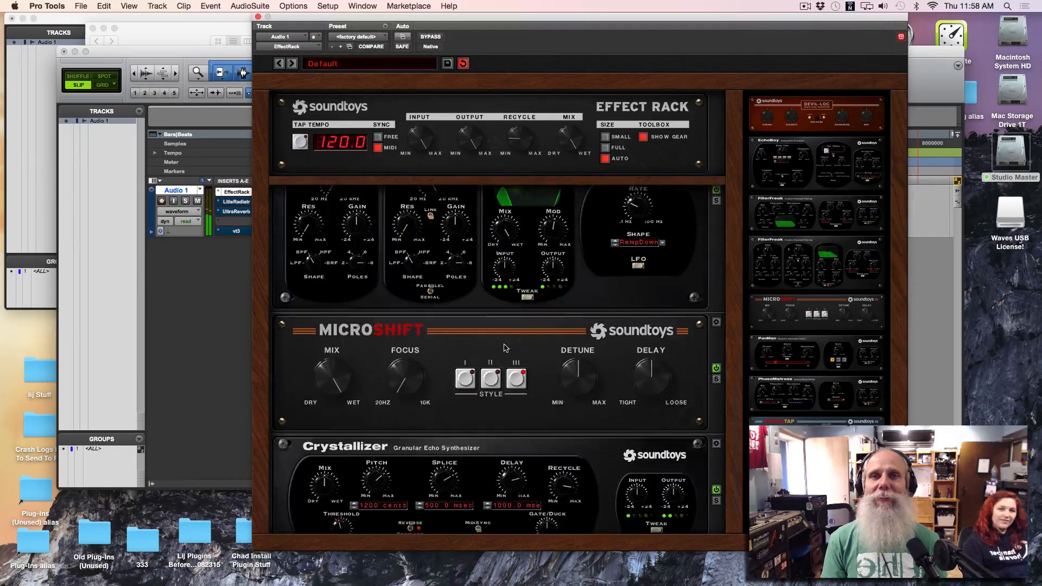
scroll("down", 3)
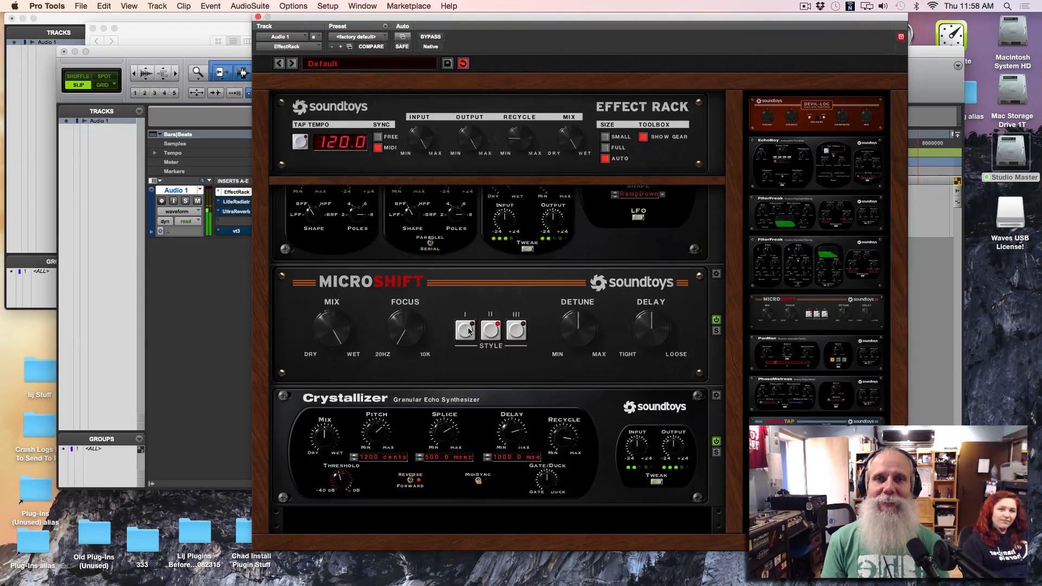
left_click(464, 329)
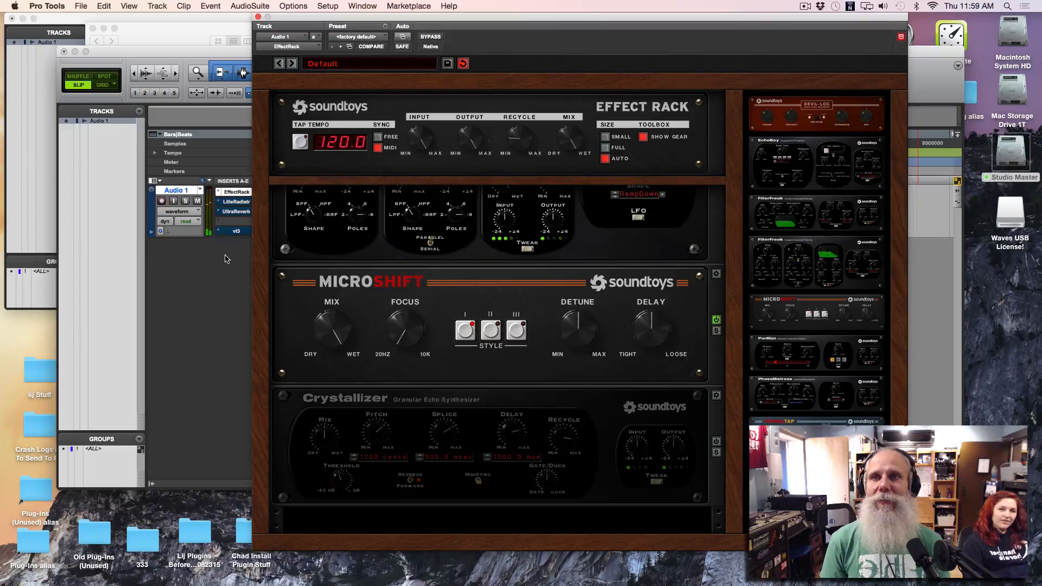
Step: Un-bypass the Little Radiator insert on Audio 1, then bring up the Eventide UltraReverb window
left_click(236, 202)
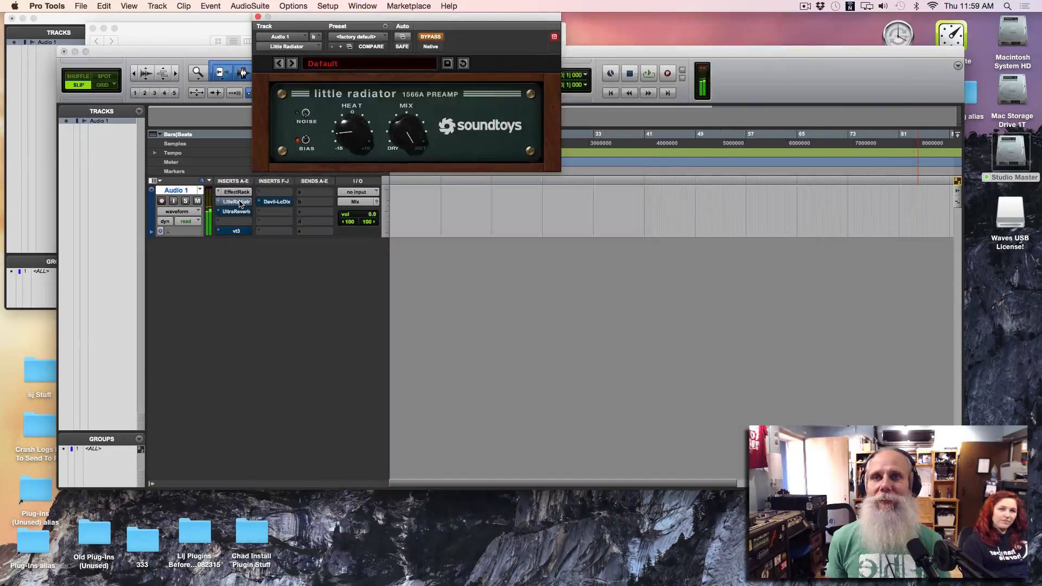
left_click(429, 37)
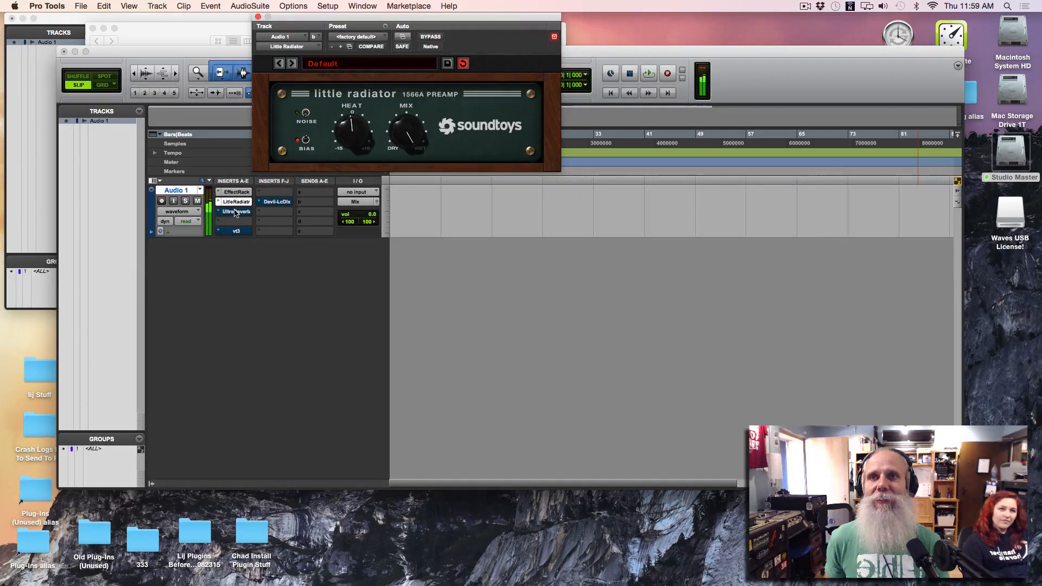
left_click(235, 212)
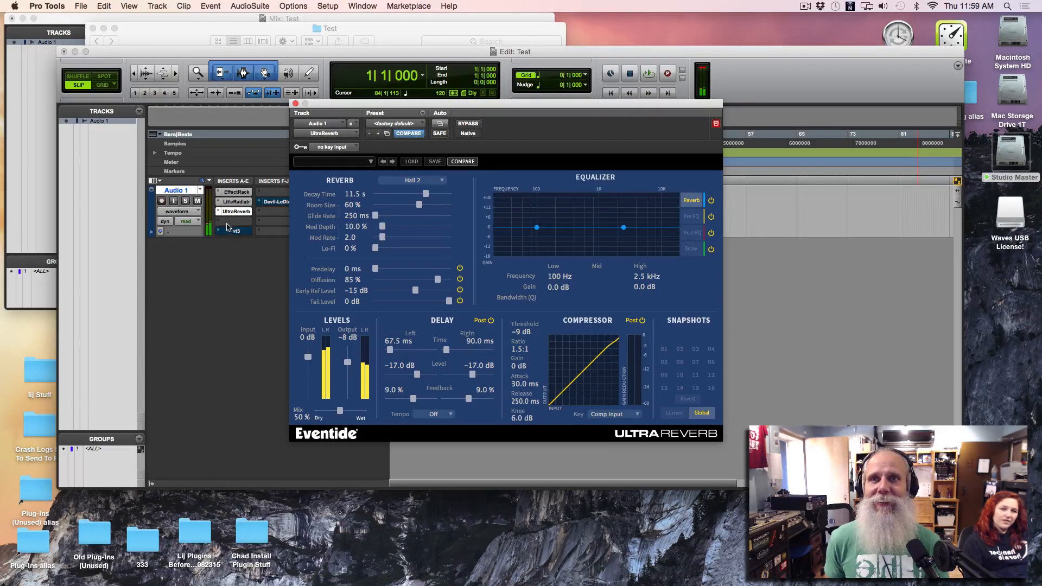
Step: Open the vt3 equaliser insert, then the Devil-Loc Deluxe insert window on Audio 1
left_click(273, 201)
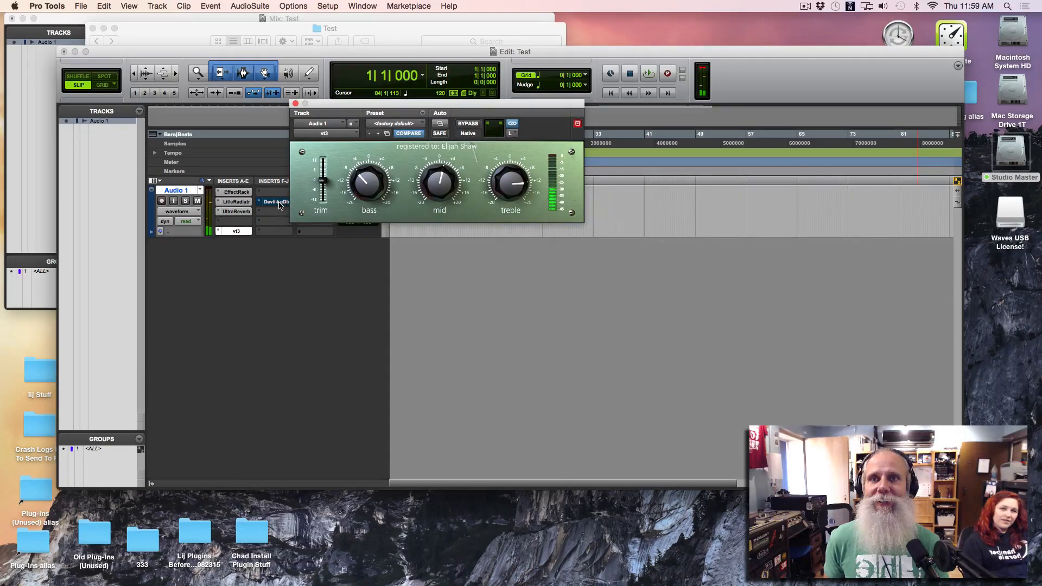
left_click(274, 202)
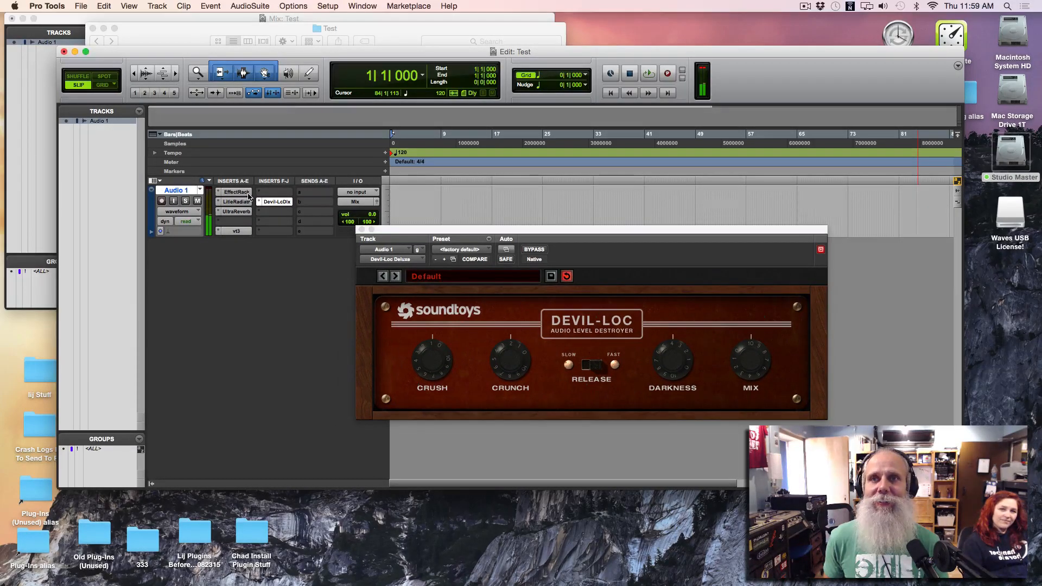
Step: Reopen the Effect Rack insert and scroll to EchoBoy and Decapitator with Punish on
left_click(237, 193)
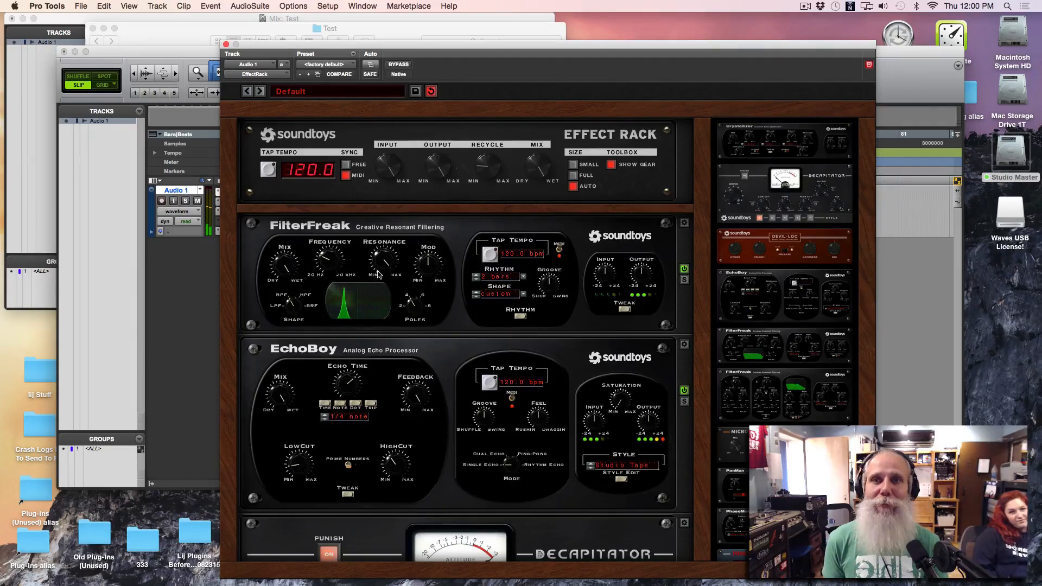
scroll("down", 3)
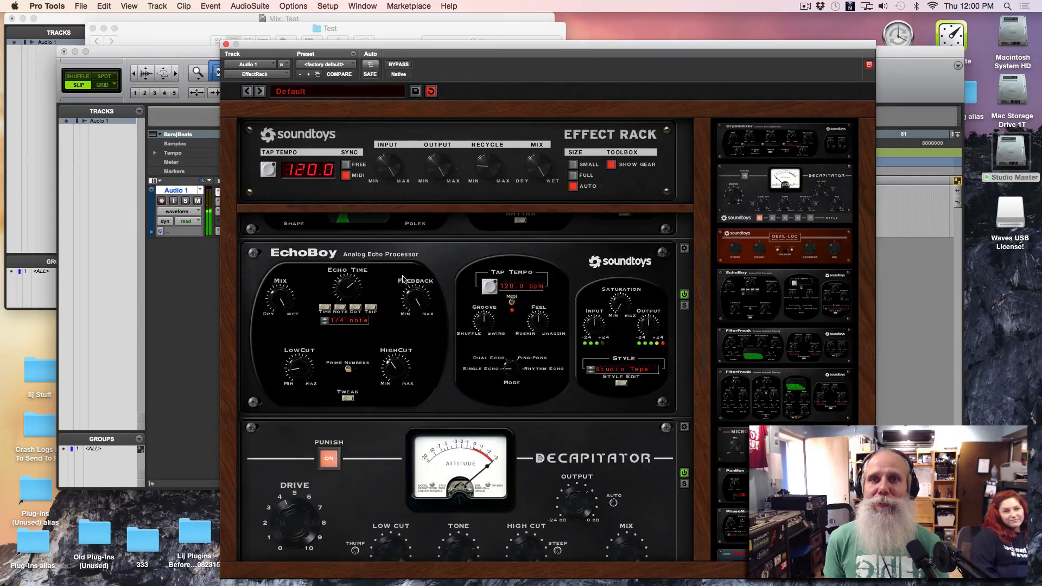